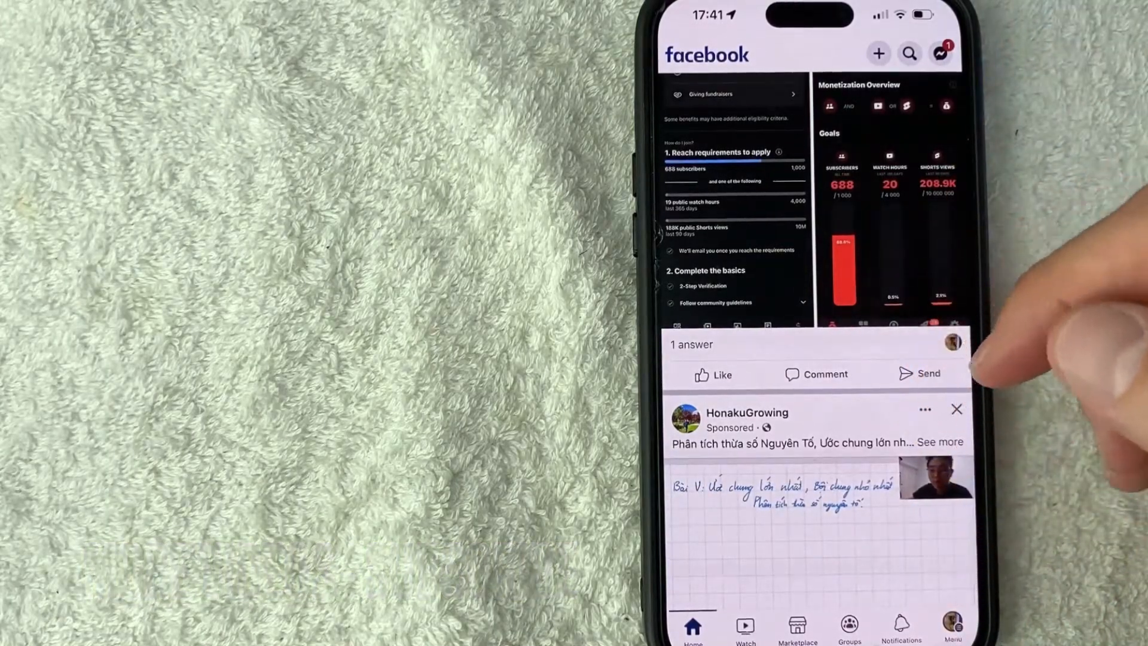
# Switch from the news feed to Facebook's Menu tab of shortcuts and settings.
pyautogui.click(952, 626)
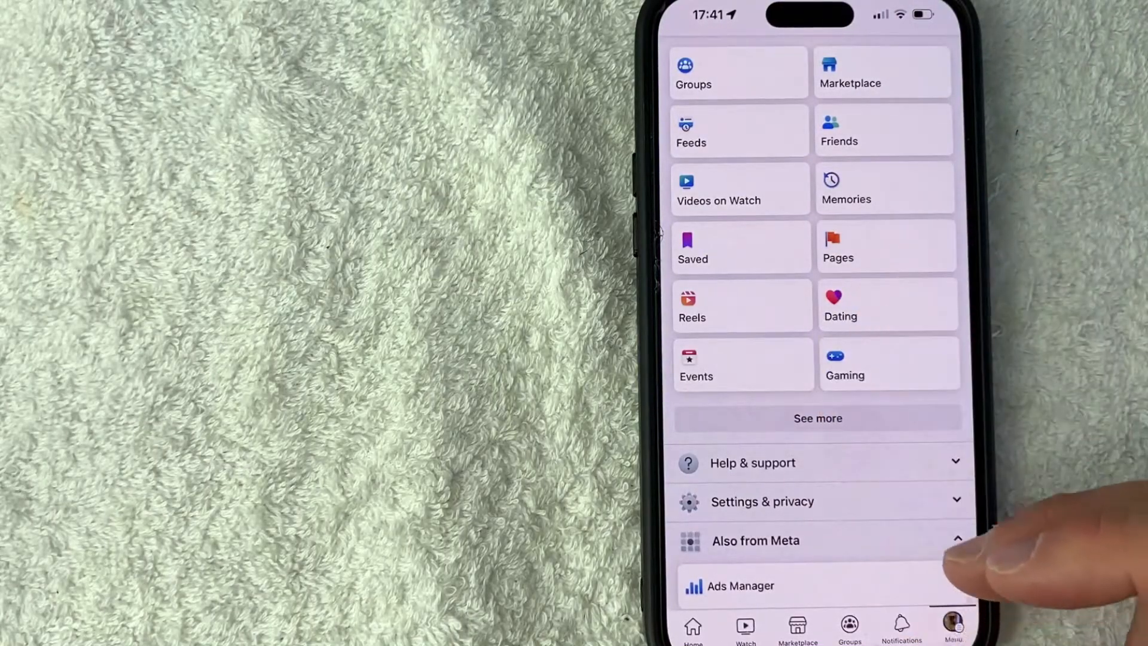
# Expand Settings & privacy in the menu to list Settings, Privacy shortcuts and more.
pyautogui.scroll(3)
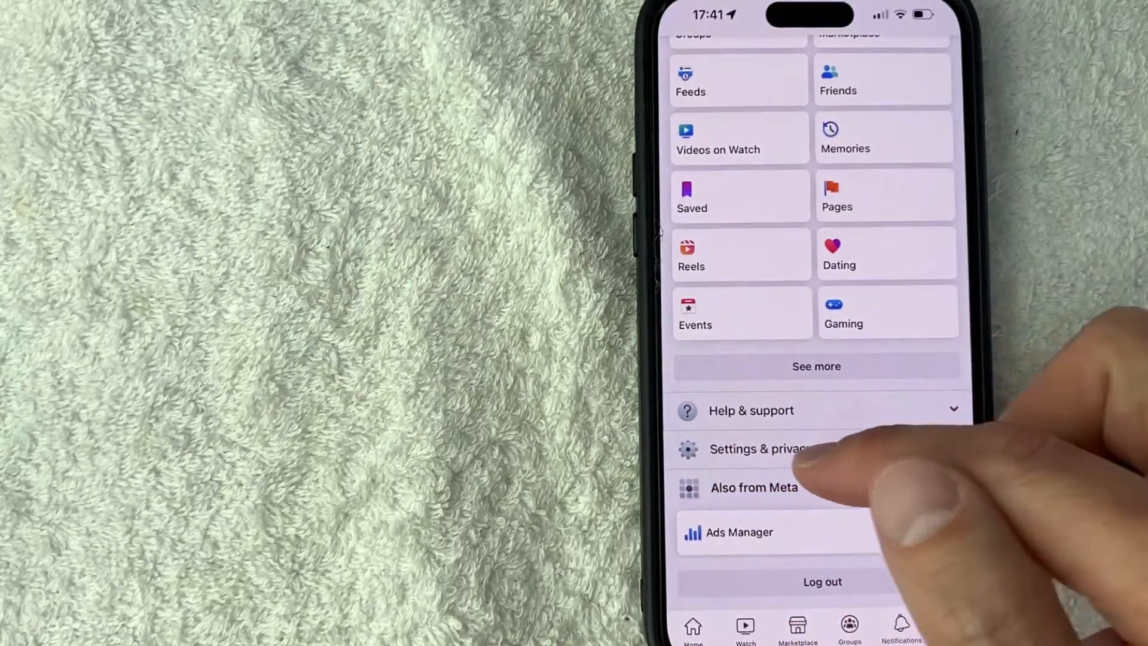
pyautogui.click(762, 449)
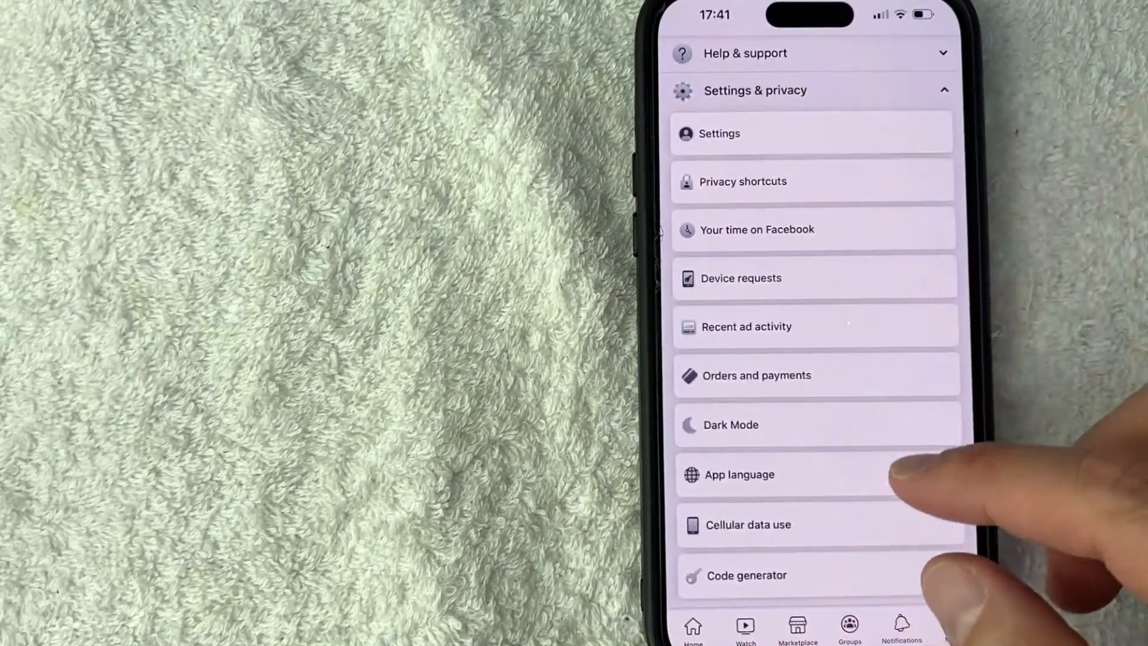
# Go to Orders and payments from the Settings & privacy list.
pyautogui.scroll(3)
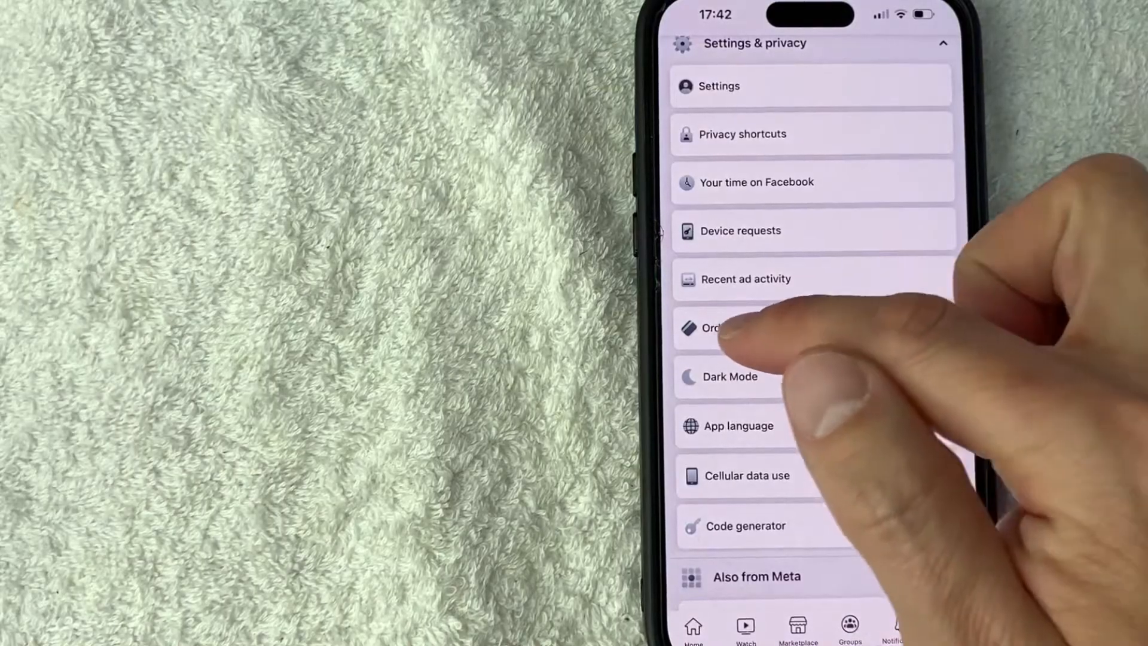
pyautogui.click(732, 328)
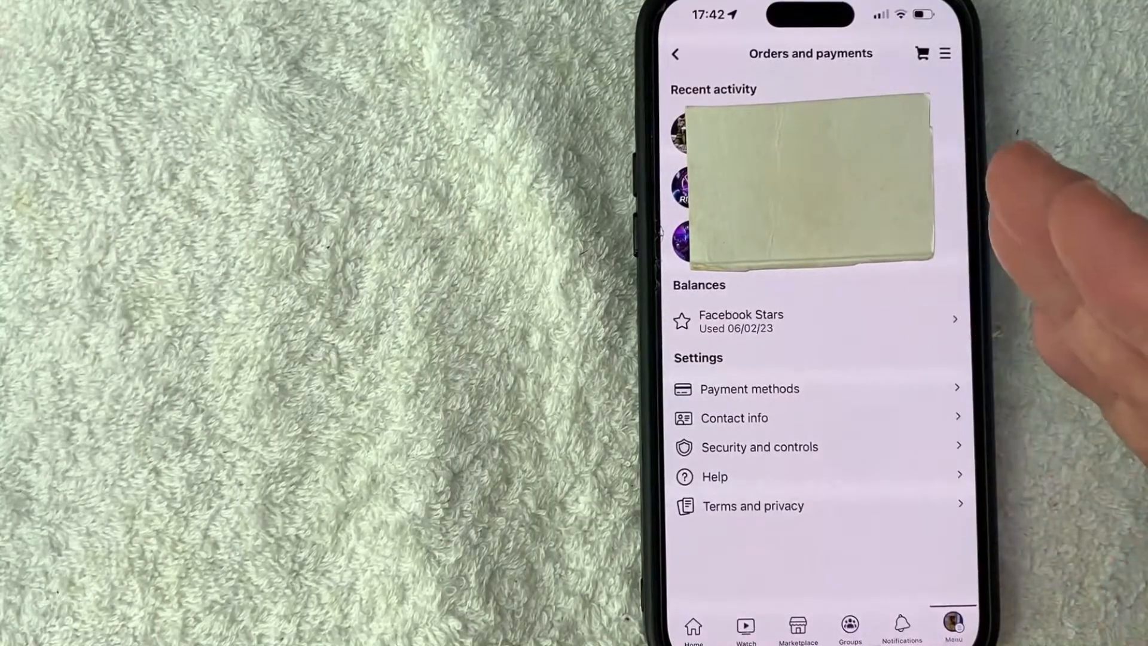
pyautogui.moveTo(900, 439)
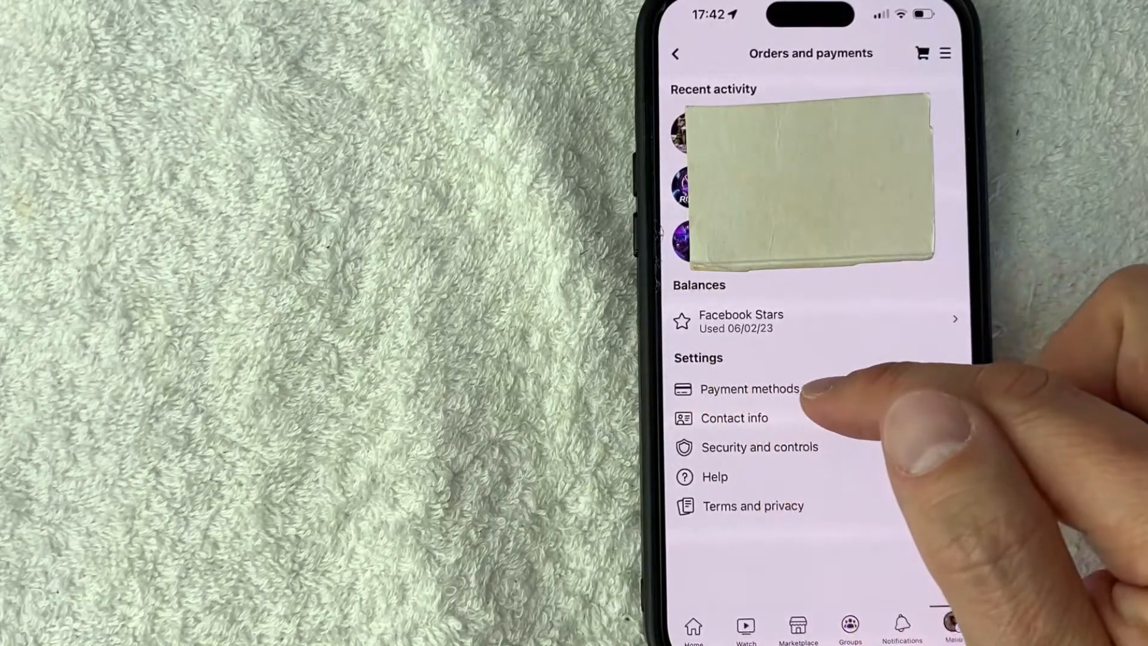
# Go into Payment methods and bring up the saved PayPal account's details.
pyautogui.click(750, 389)
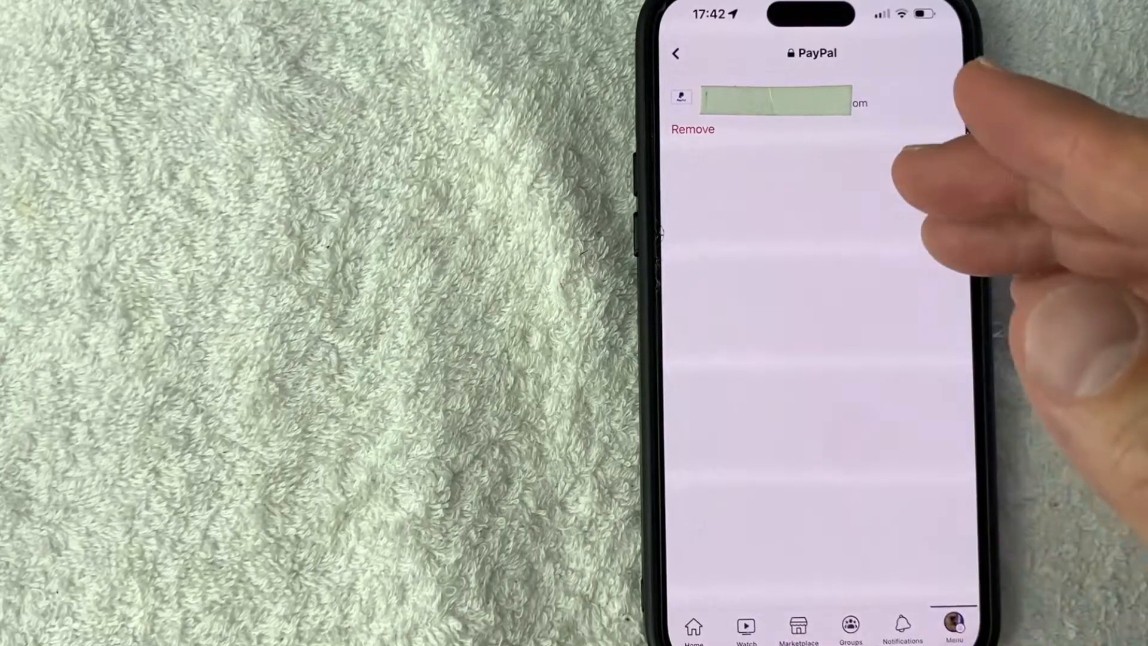
pyautogui.moveTo(901, 330)
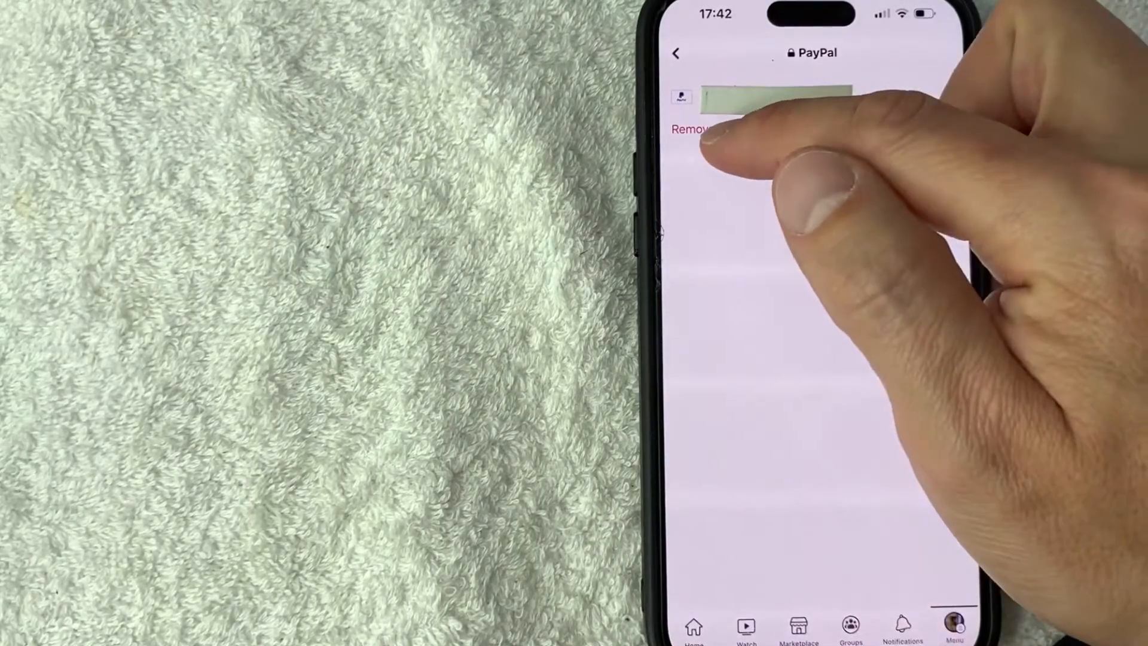
# Remove the PayPal account and confirm, leaving only 'Add payment method'.
pyautogui.click(692, 129)
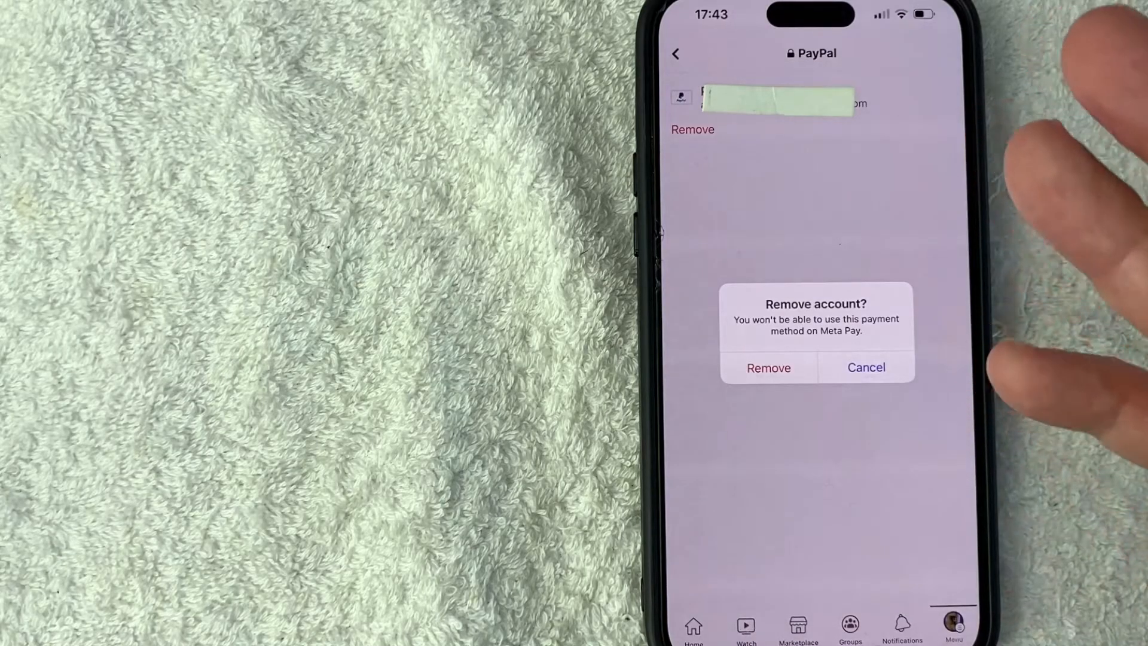
pyautogui.click(768, 367)
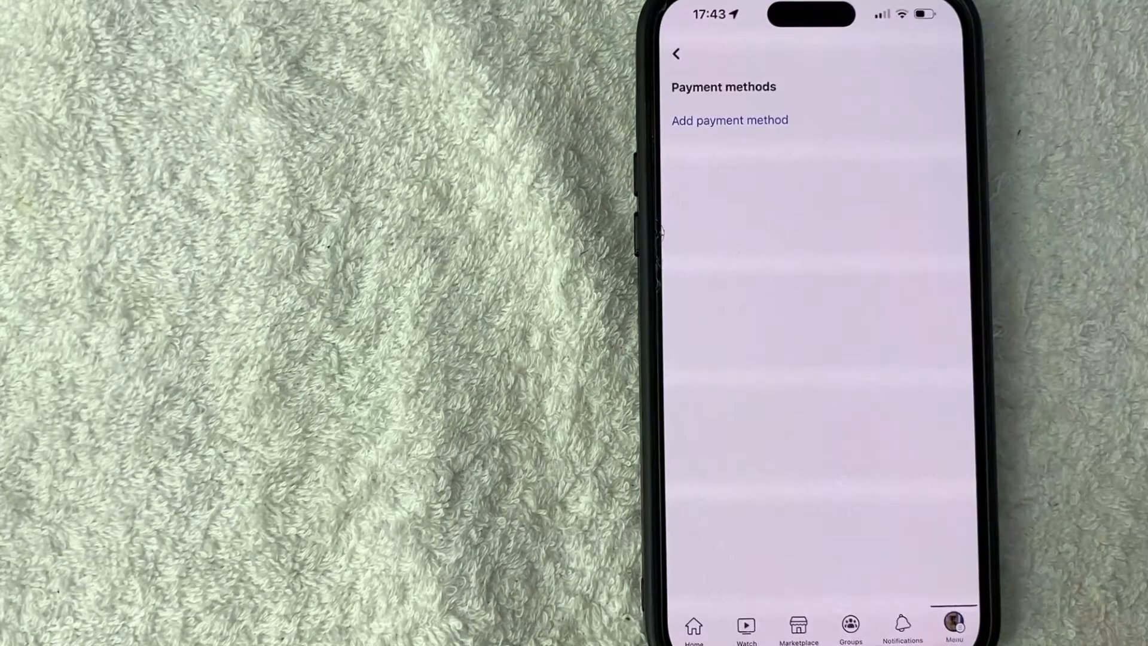